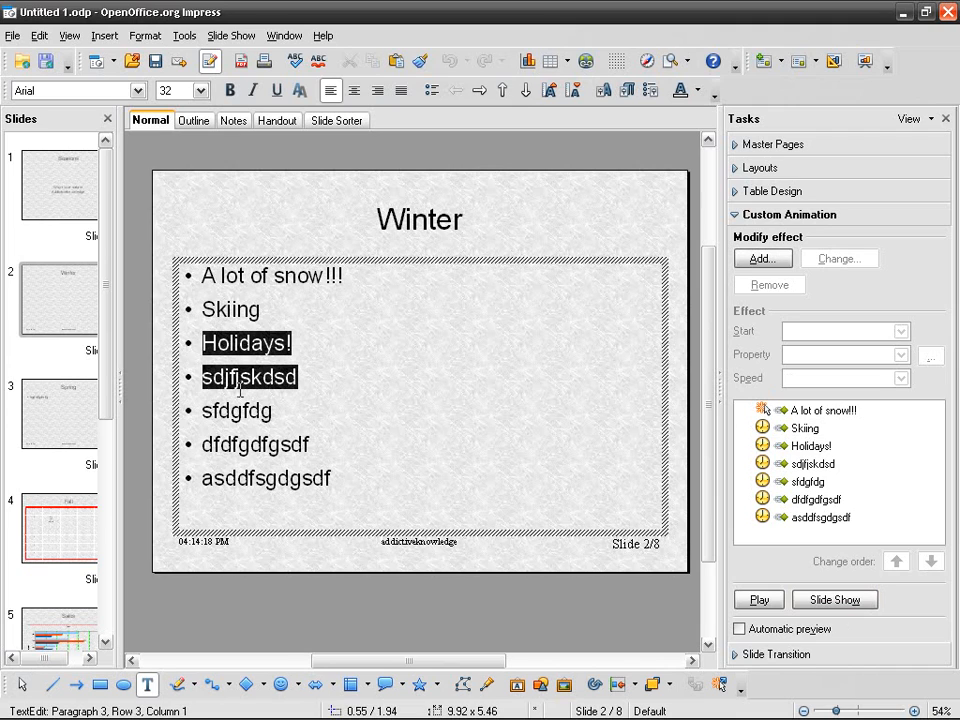
Set alternating Winter bullet effects to start With previous, pairing the seven bullets.
{"action": "left_click", "coordinate": [812, 517]}
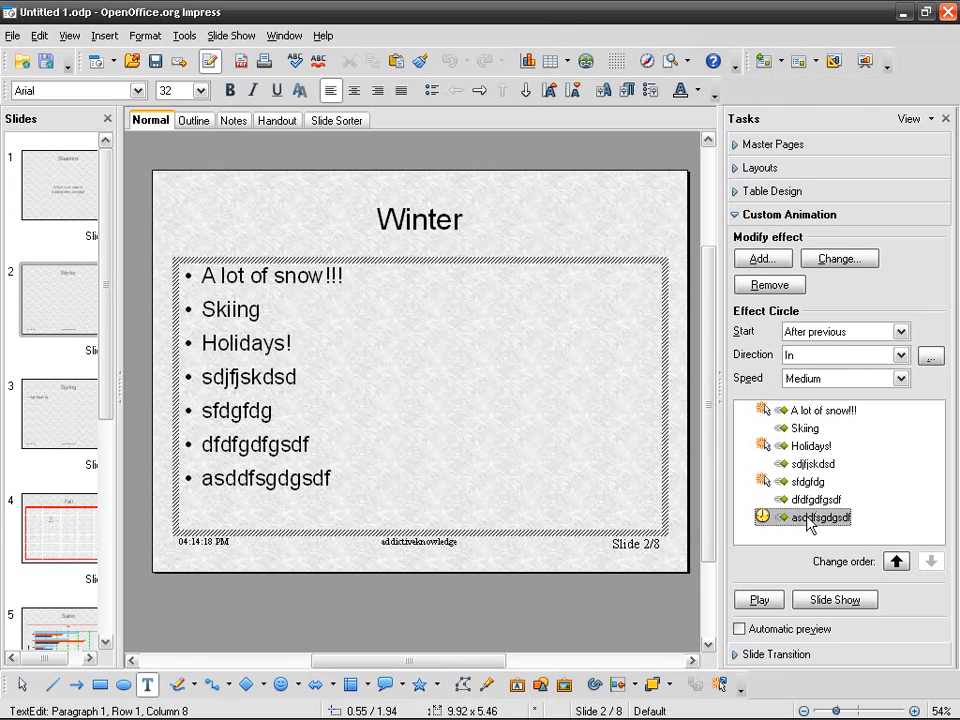
Change the asddfsgdgsdf bullet's Start from After previous to On click.
{"action": "left_click", "coordinate": [835, 331]}
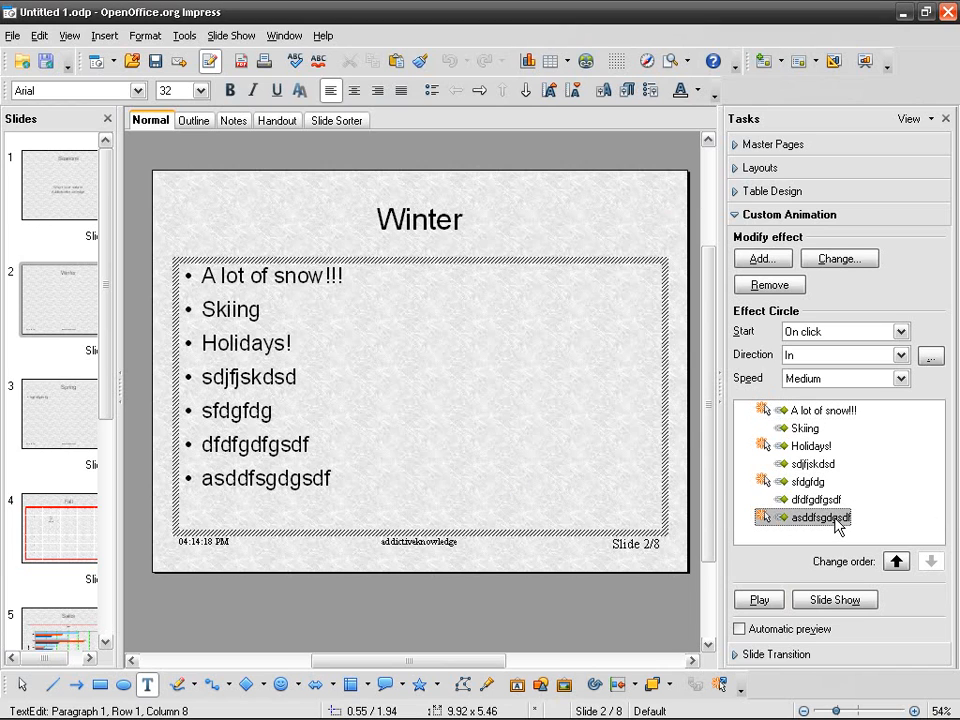